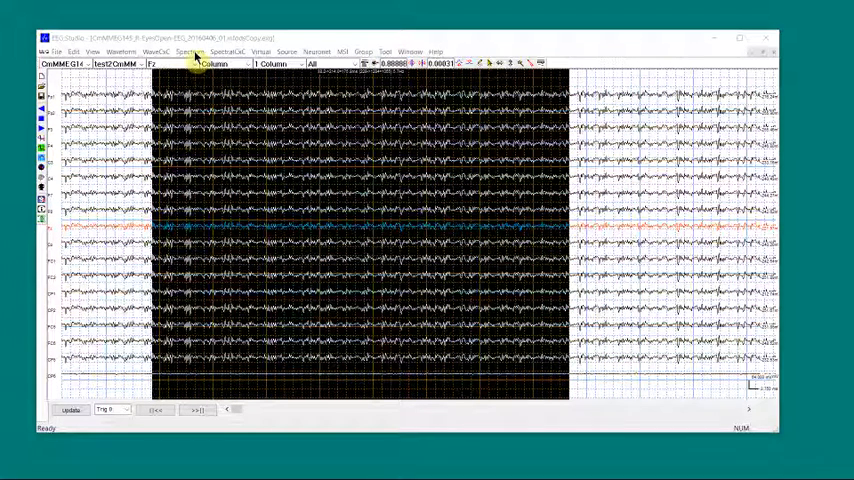
# - Launch Spectrogram > Active 3D Single Channel, accepting data-range autofit and the spectrum min/max message
pyautogui.click(192, 46)
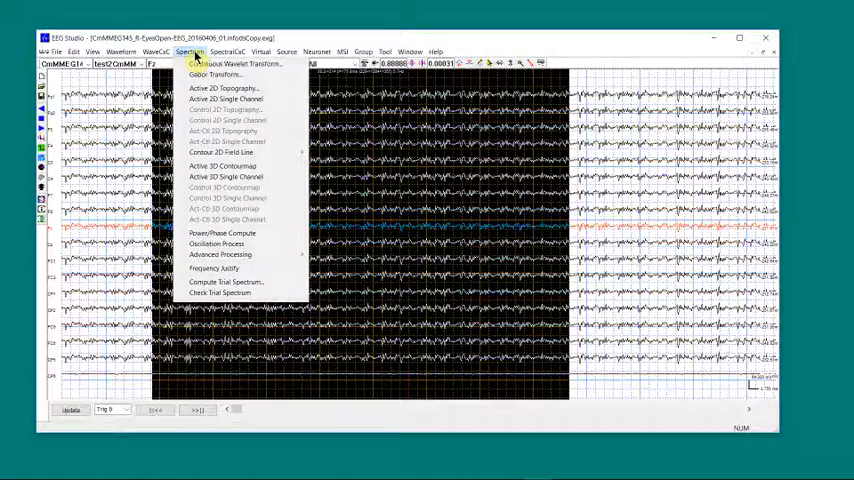
pyautogui.moveTo(232, 188)
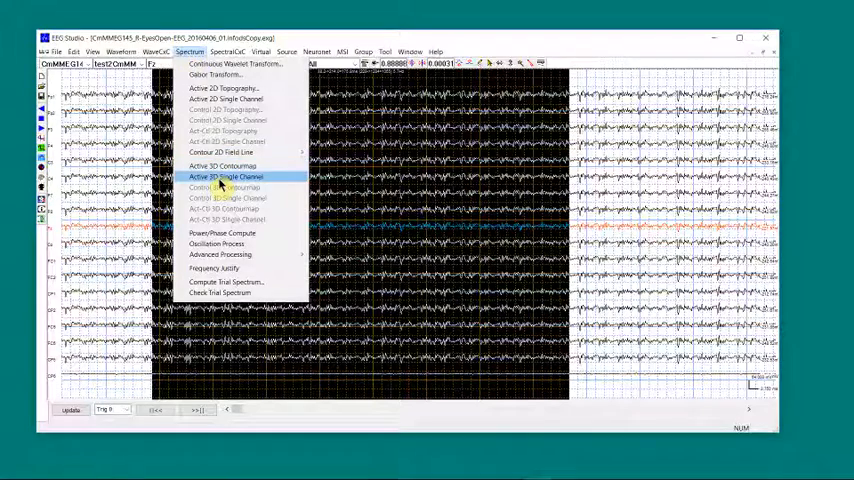
pyautogui.click(228, 176)
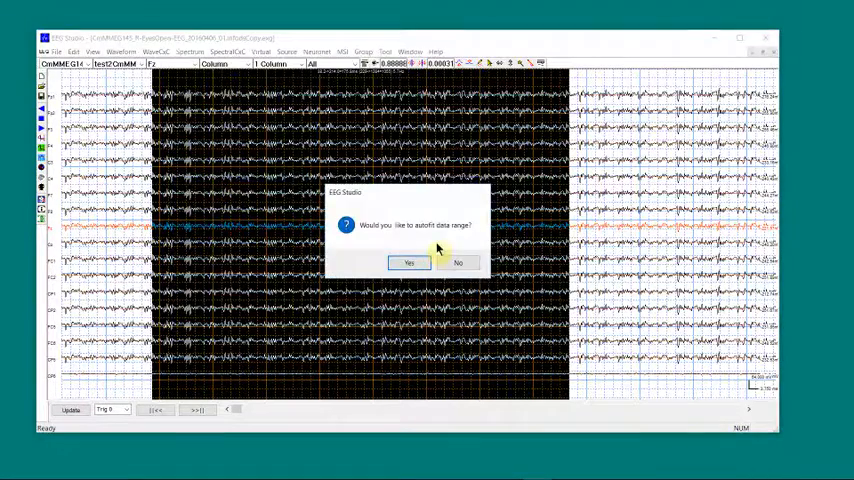
pyautogui.click(408, 262)
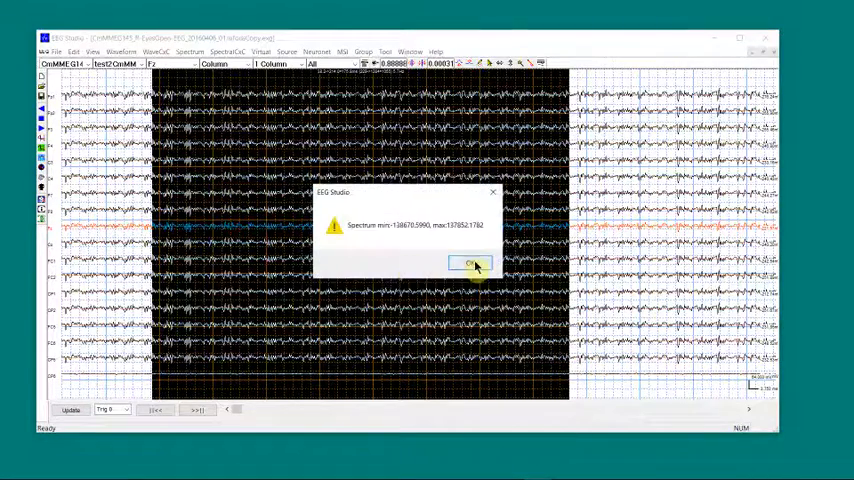
pyautogui.click(466, 264)
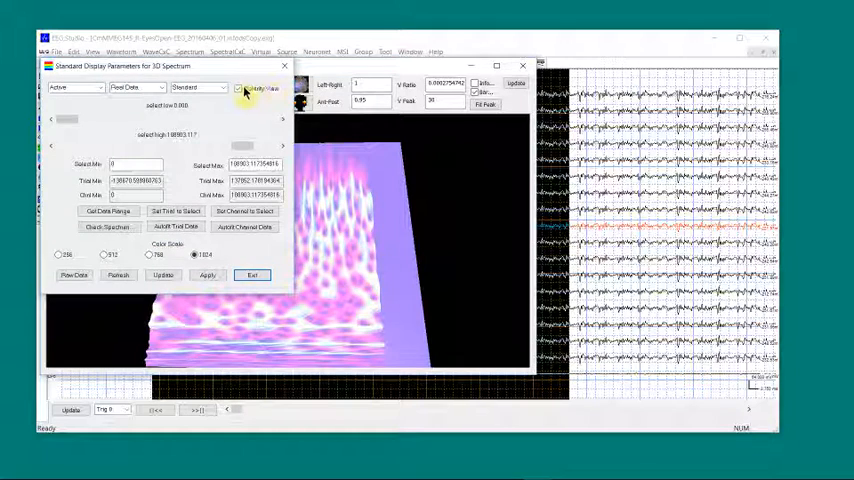
# - Try lower colour levels including 256, return to 1024 colours, and exit Standard Display Parameters
pyautogui.click(240, 90)
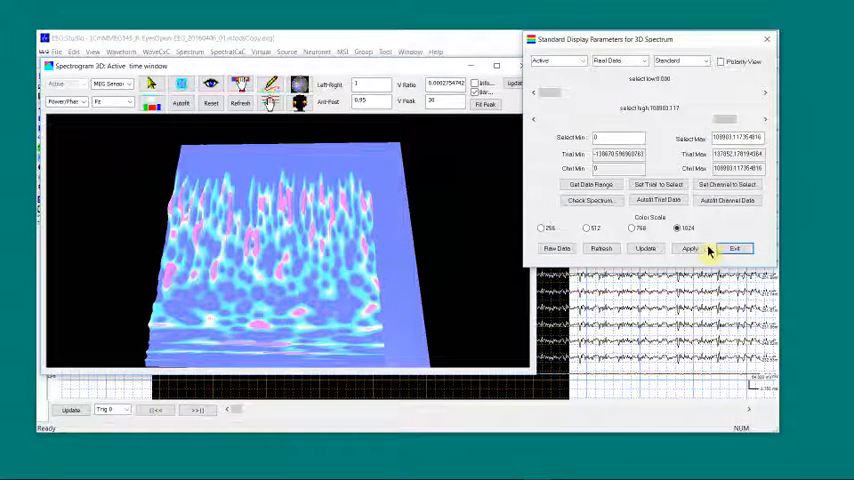
pyautogui.click(592, 228)
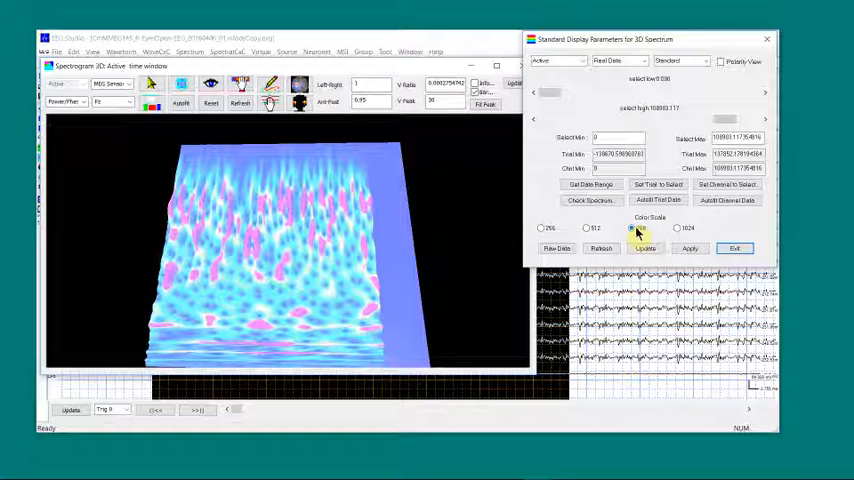
pyautogui.click(606, 228)
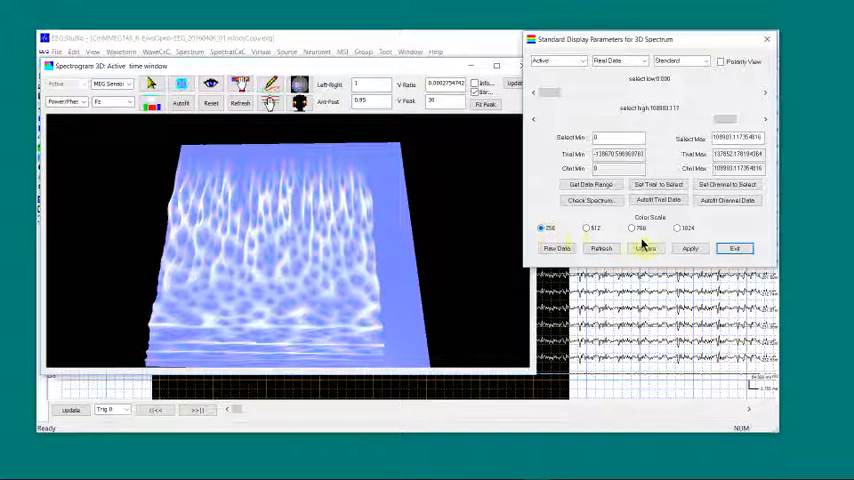
pyautogui.click(676, 228)
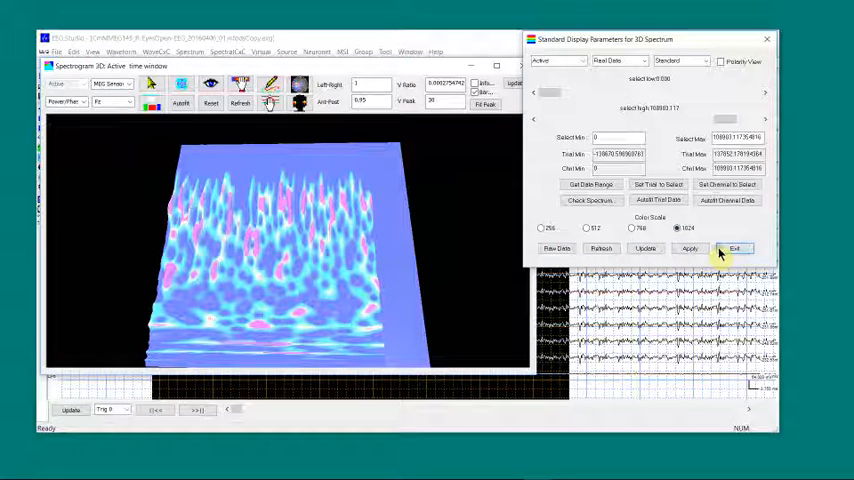
pyautogui.click(734, 248)
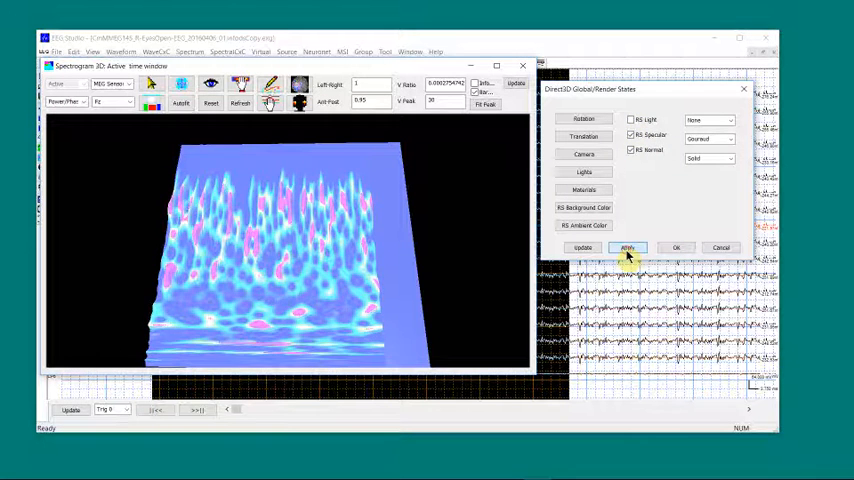
# - Apply the Direct3D render states with RS Light unchecked for a flat colour map
pyautogui.click(628, 246)
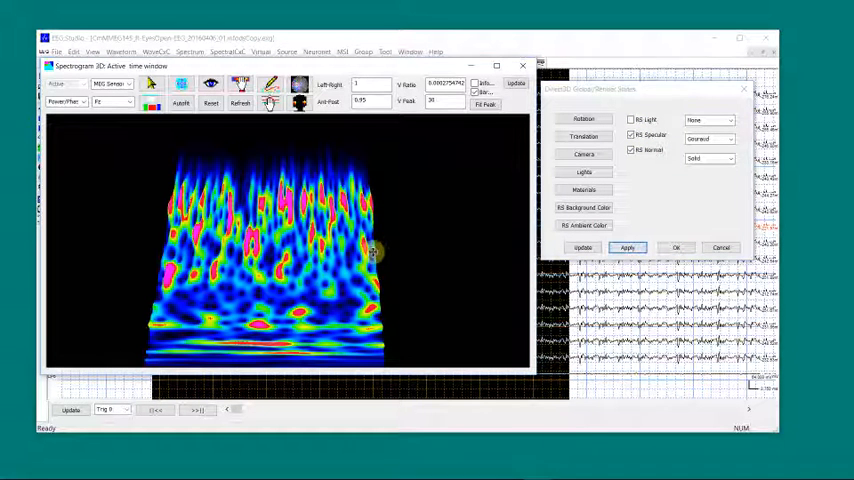